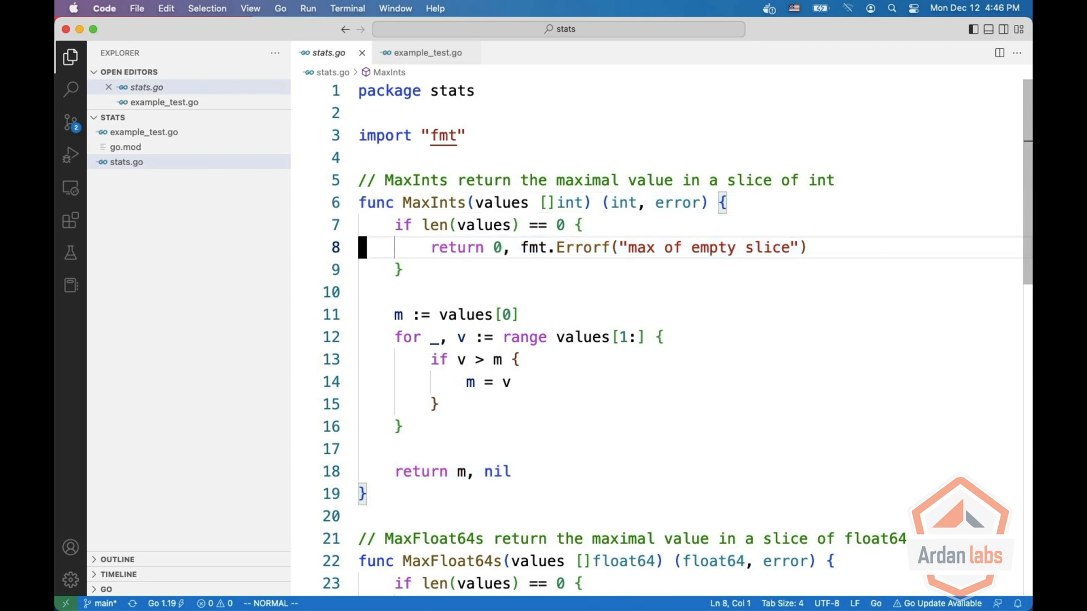
Step: Review the MaxInts and MaxFloat64s functions in stats.go, then view example_test.go
{"action": "scroll", "scroll_direction": "down", "scroll_amount": 3}
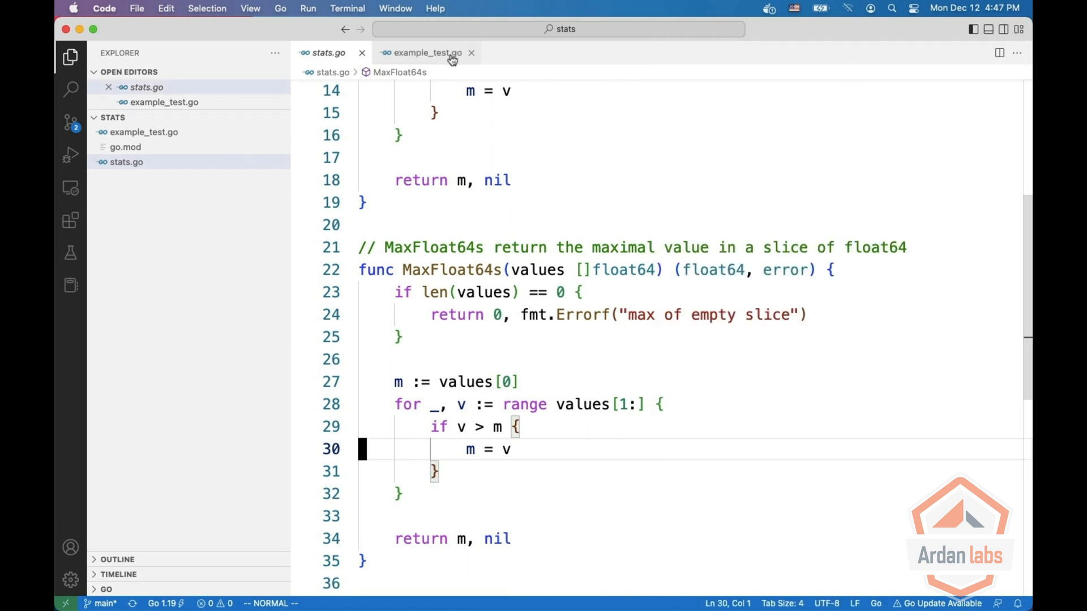
{"action": "left_click", "coordinate": [423, 53]}
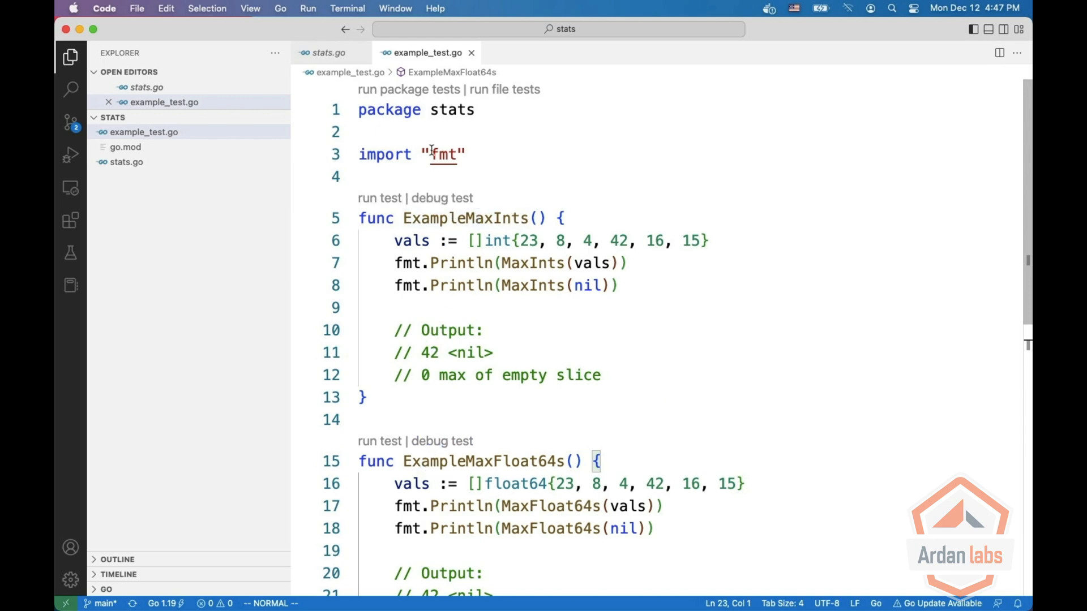
{"action": "mouse_move", "coordinate": [410, 90]}
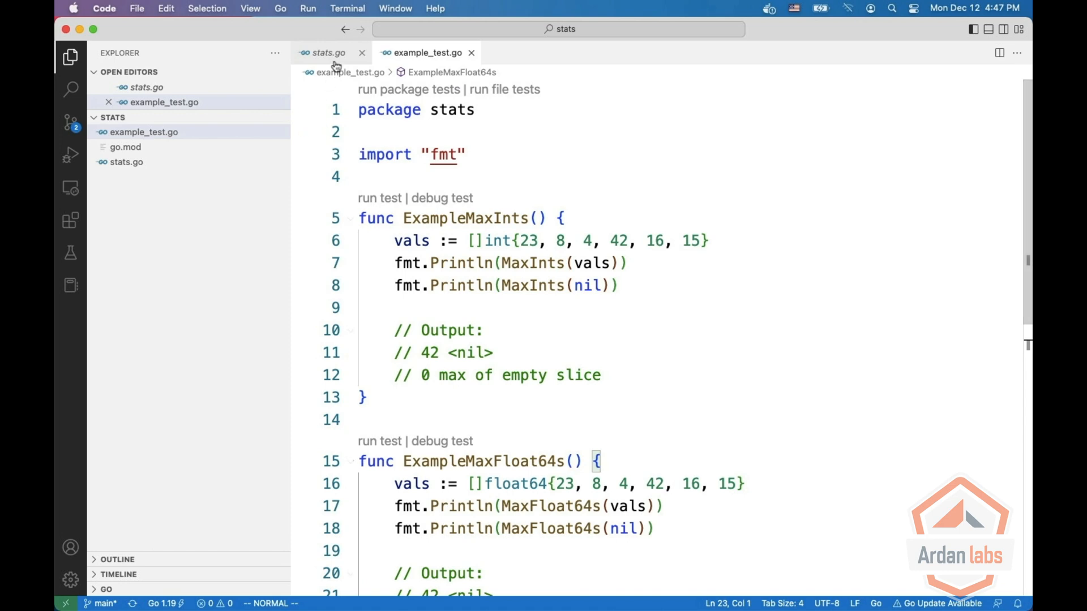
Step: Replace MaxInts and MaxFloat64s with generic Max[T int | float64](values []T) (T, error), saved
{"action": "left_click", "coordinate": [326, 52]}
{"action": "type", "text": "// Max return the maximal value in a slice of numb"}
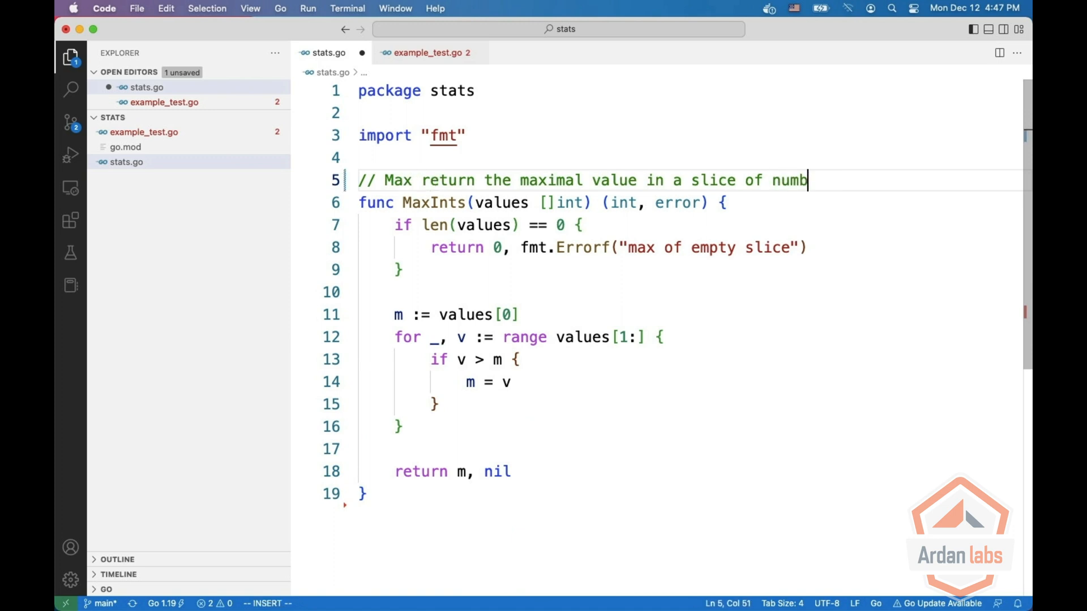
{"action": "type", "text": "ers"}
{"action": "left_click", "coordinate": [690, 203]}
{"action": "type", "text": "[T int|"}
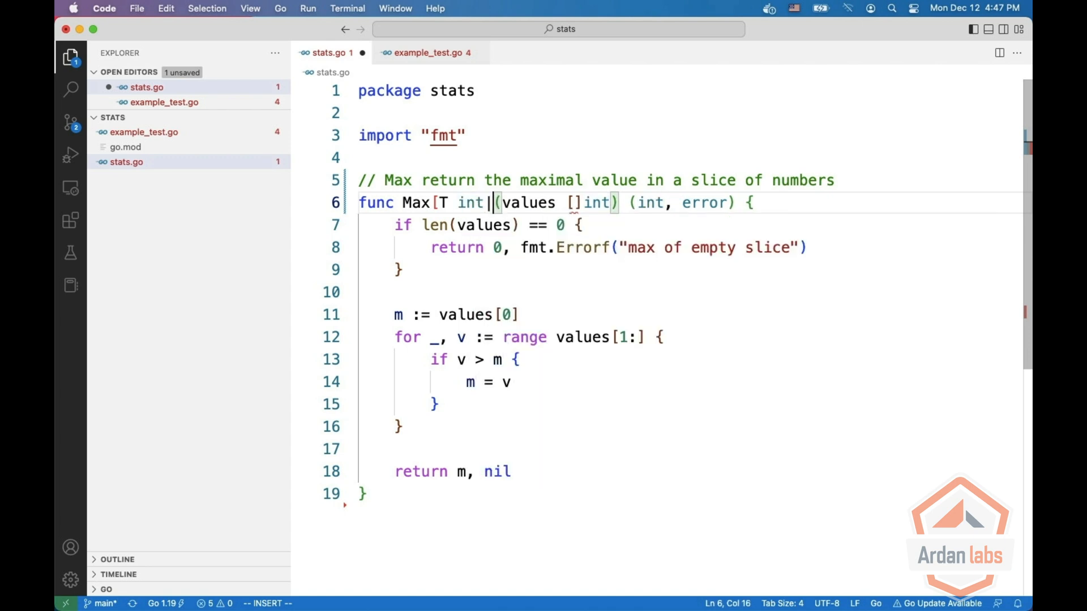
{"action": "type", "text": "float64]"}
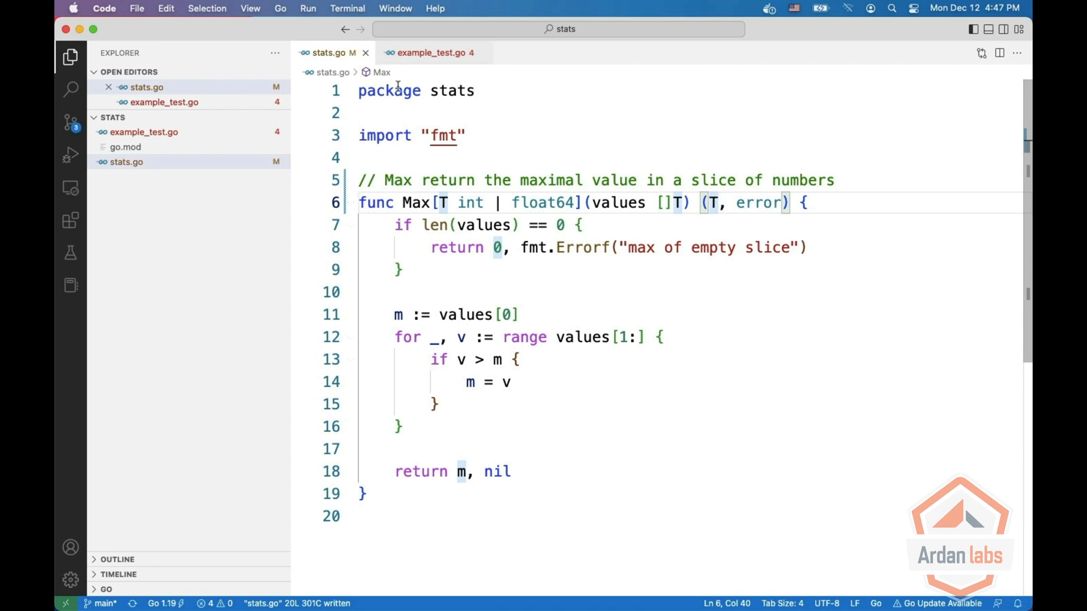
Step: Rewrite the examples into one ExampleMax calling Max on ivals, nil and fvals with updated output
{"action": "left_click", "coordinate": [430, 53]}
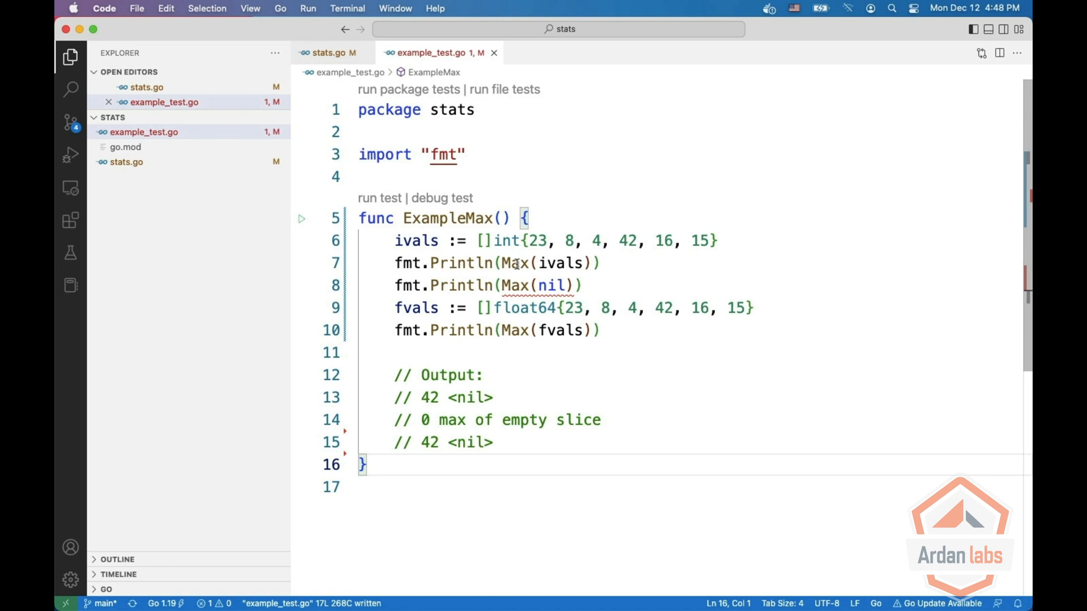
{"action": "mouse_move", "coordinate": [515, 263]}
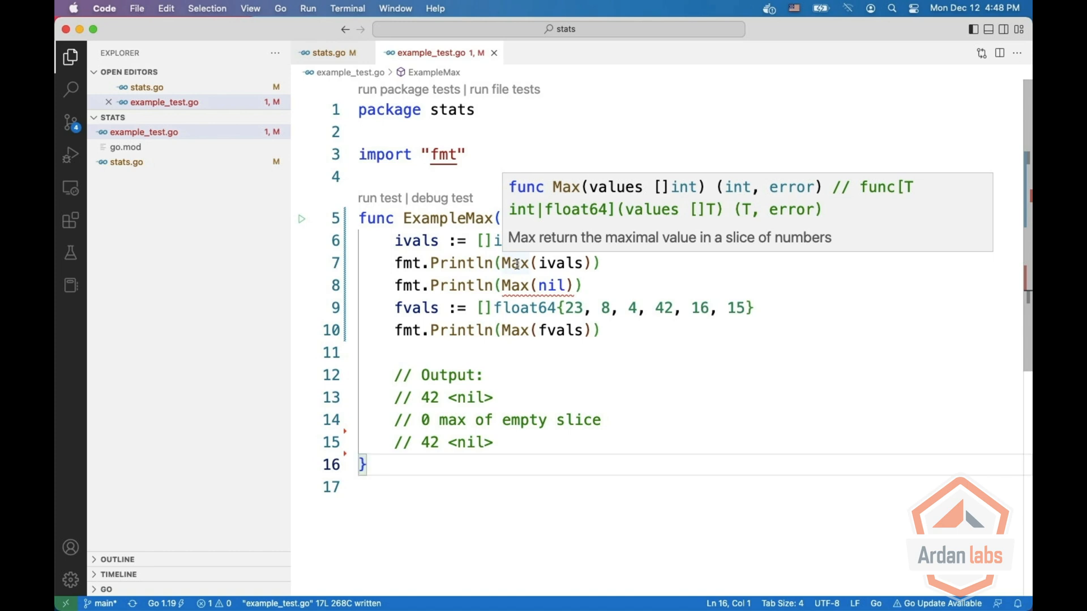
{"action": "mouse_move", "coordinate": [548, 285]}
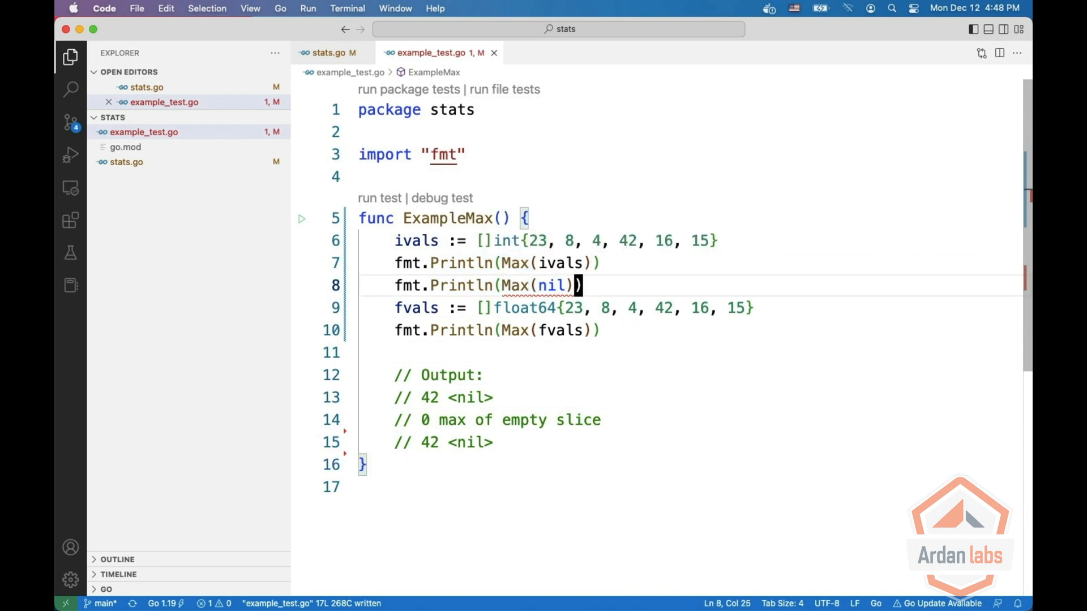
Step: Change the nil call to Max[int](nil) and run ExampleMax, which reports ok
{"action": "type", "text": "[i"}
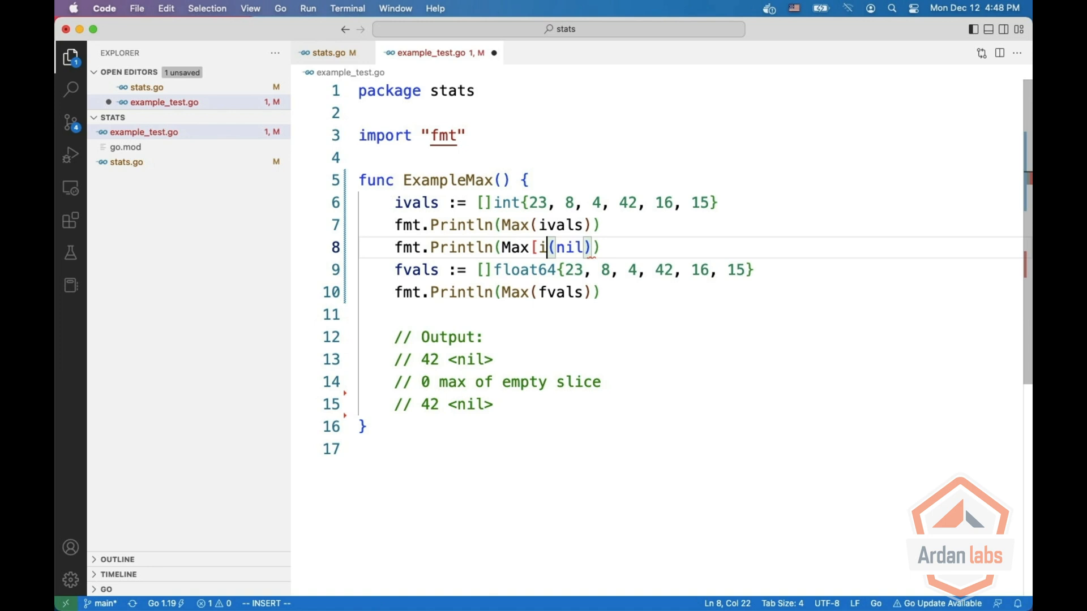
{"action": "type", "text": "nt"}
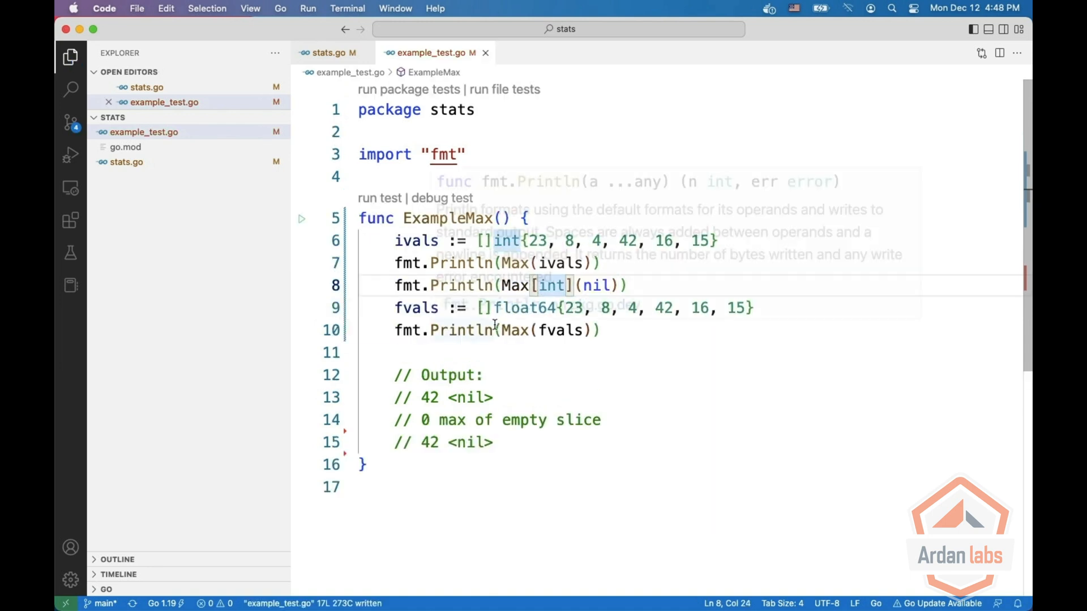
{"action": "left_click", "coordinate": [379, 199]}
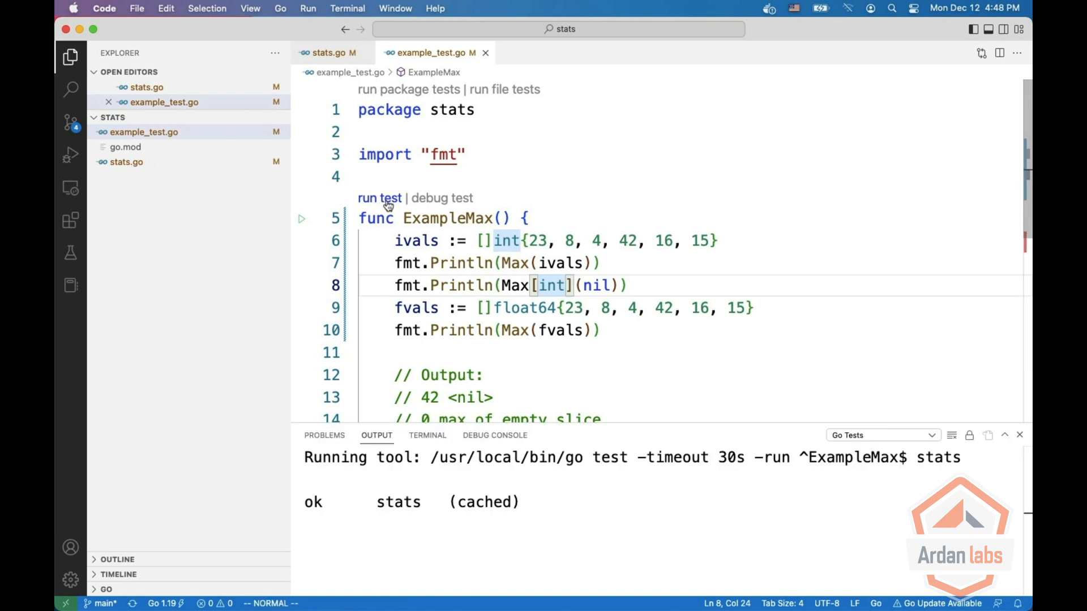
{"action": "mouse_move", "coordinate": [345, 103]}
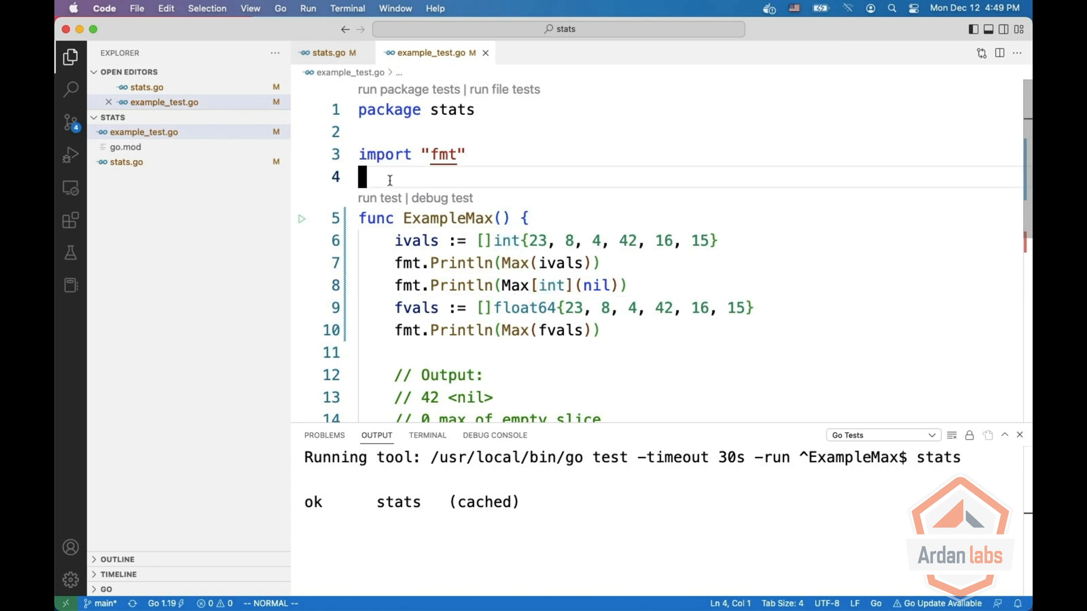
Step: Declare type Group int and call Max on a gvals Group slice, flagged as not satisfying int|float64
{"action": "type", "text": "type Group int"}
{"action": "type", "text": "fmt.Println(Max(gvals))"}
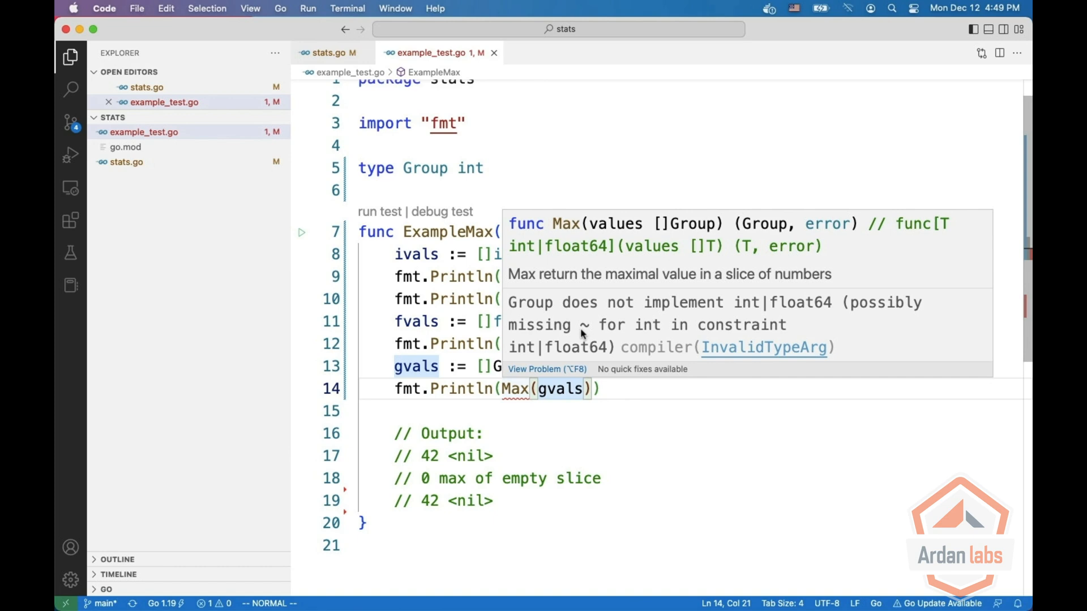
{"action": "mouse_move", "coordinate": [589, 330]}
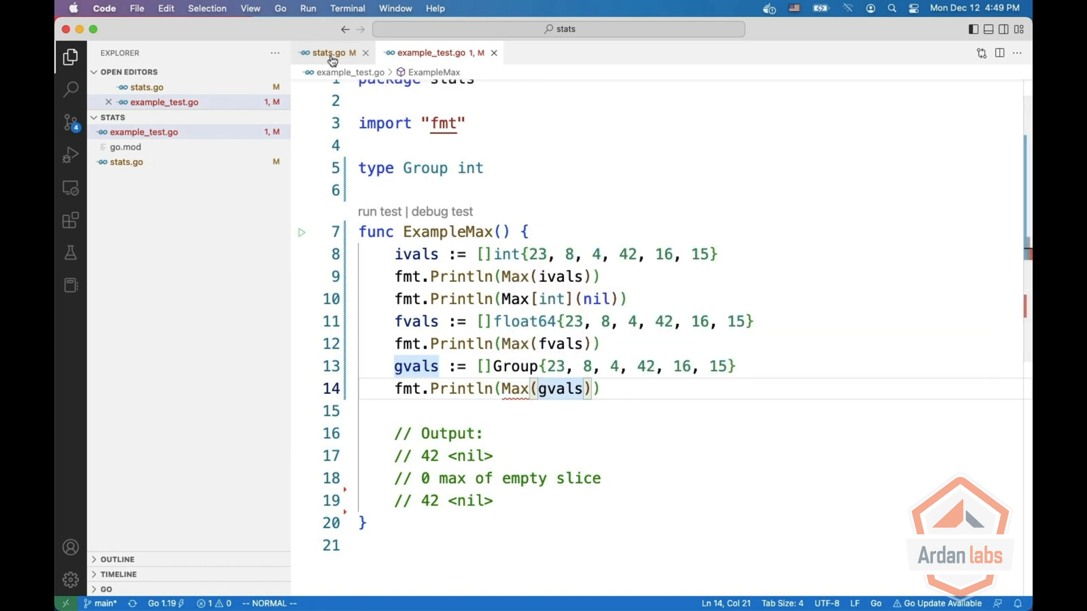
{"action": "left_click", "coordinate": [327, 52]}
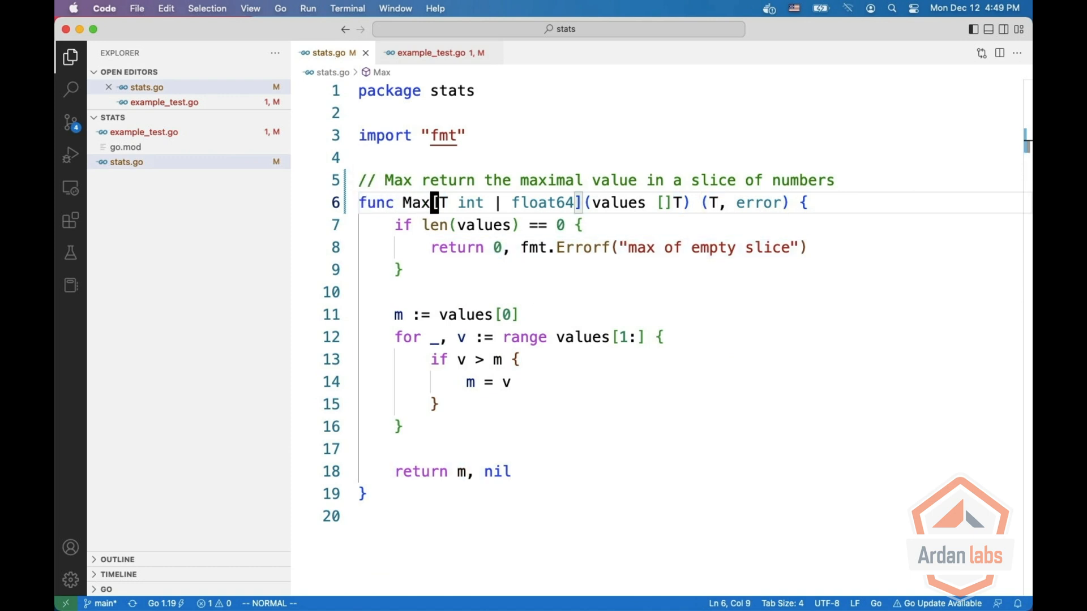
Step: Loosen Max's constraint to ~int | ~float64, save, and rerun ExampleMax until it reports ok
{"action": "type", "text": "~"}
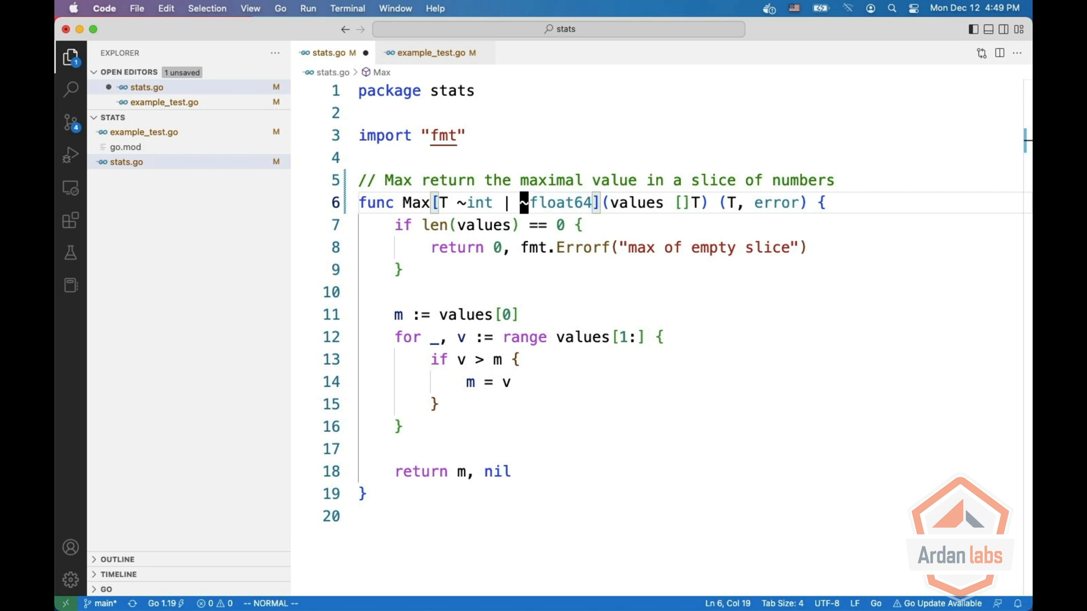
{"action": "key", "text": "cmd+s"}
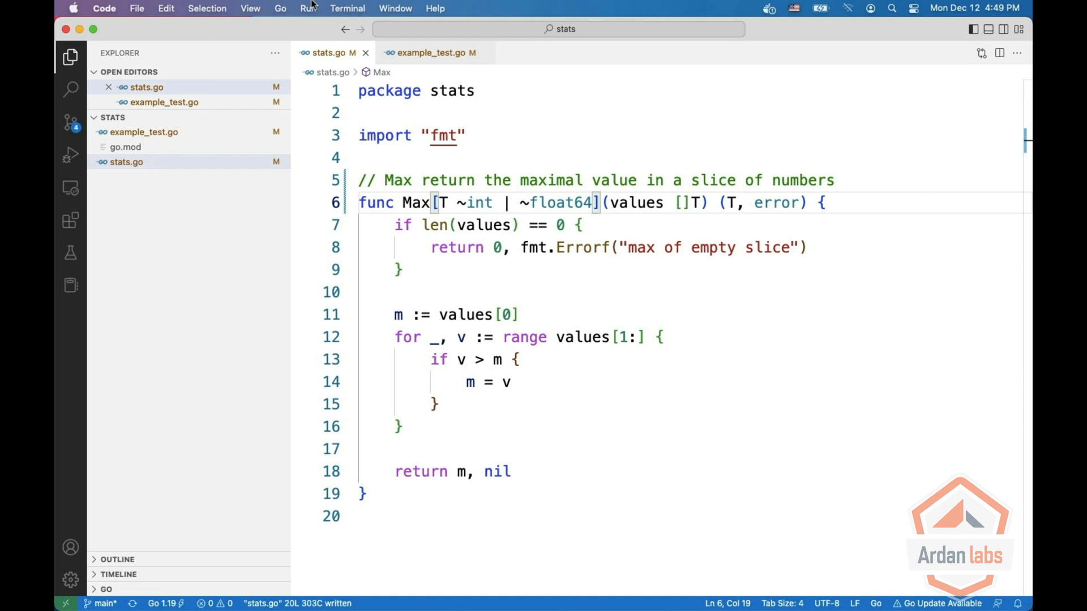
{"action": "left_click", "coordinate": [430, 53]}
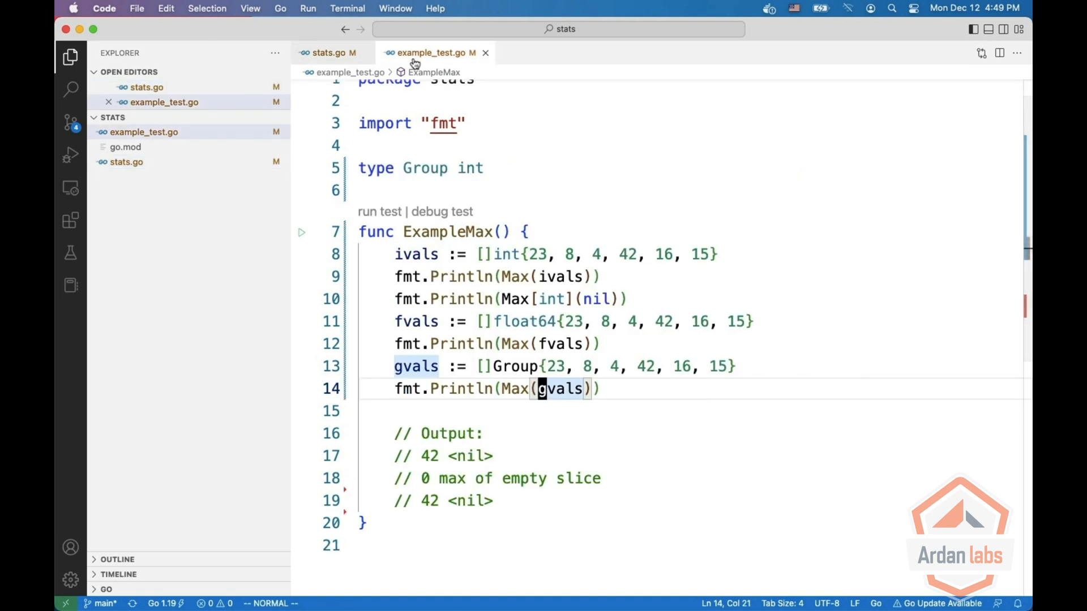
{"action": "left_click", "coordinate": [380, 211]}
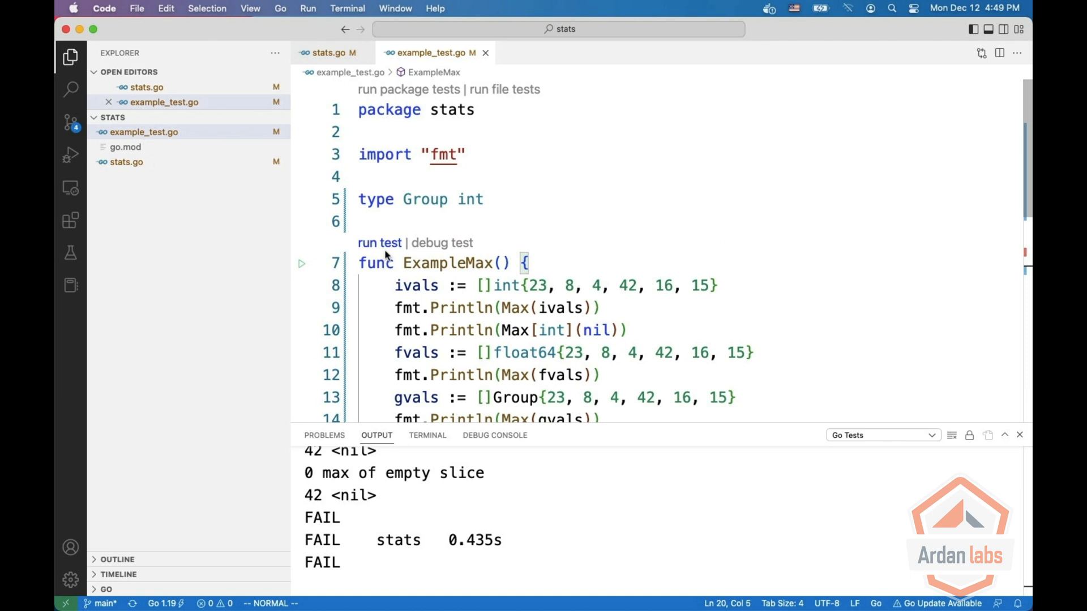
{"action": "left_click", "coordinate": [380, 243]}
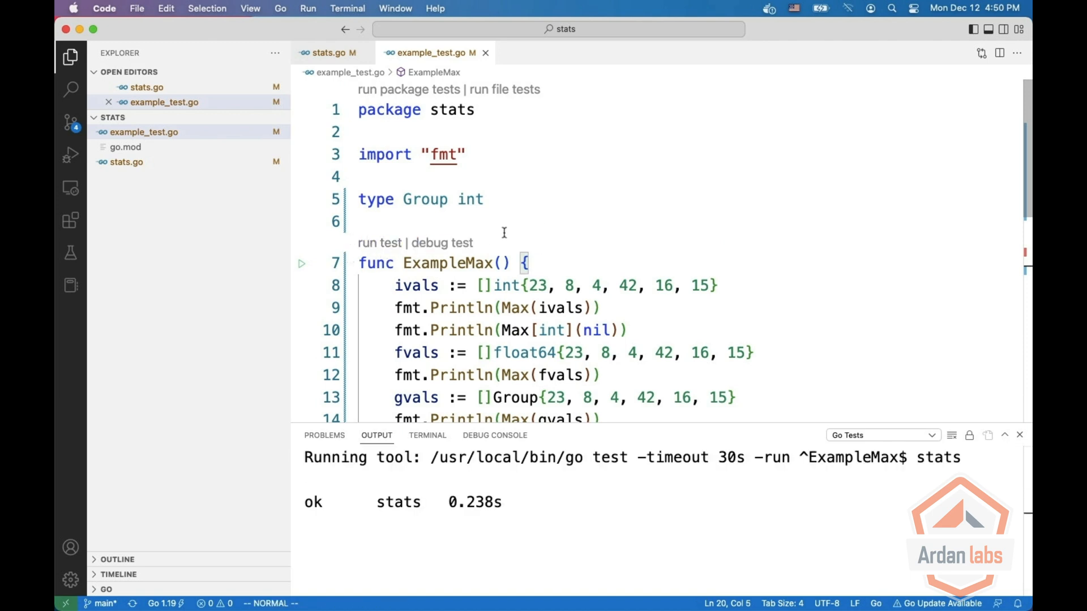
{"action": "mouse_move", "coordinate": [329, 53]}
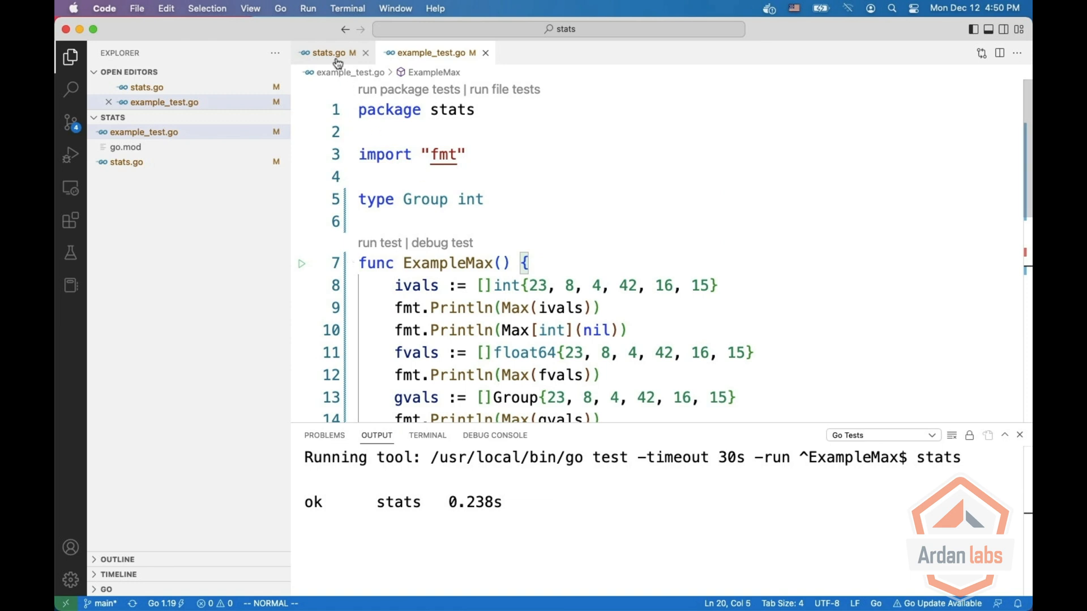
Step: Move the inline constraint into type Ordered interface { ~int | ~float64 } and declare Max[T Ordered]
{"action": "left_click", "coordinate": [326, 53]}
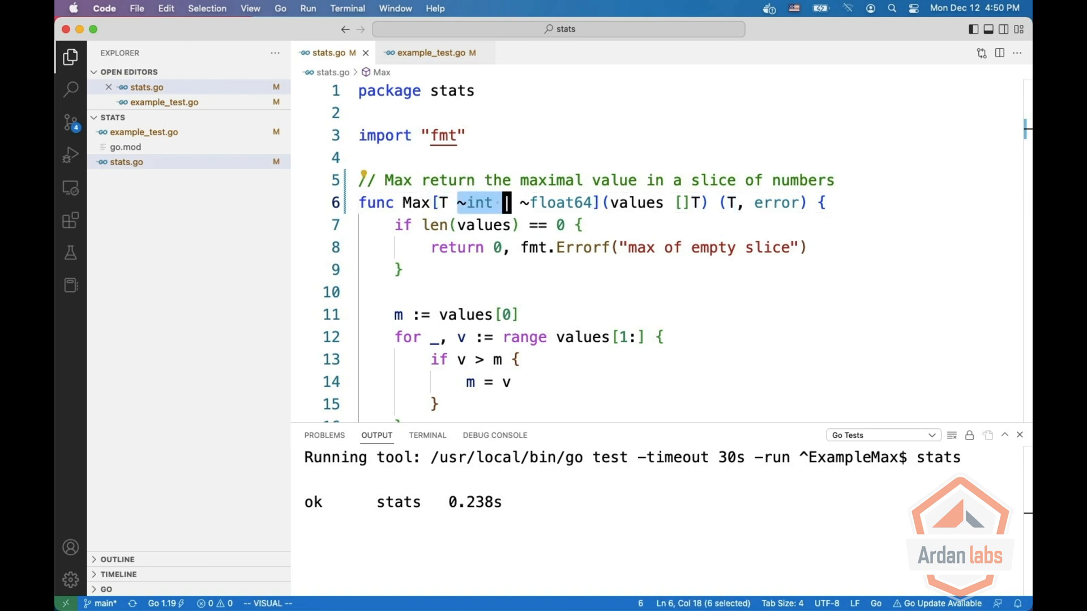
{"action": "key", "text": "Delete"}
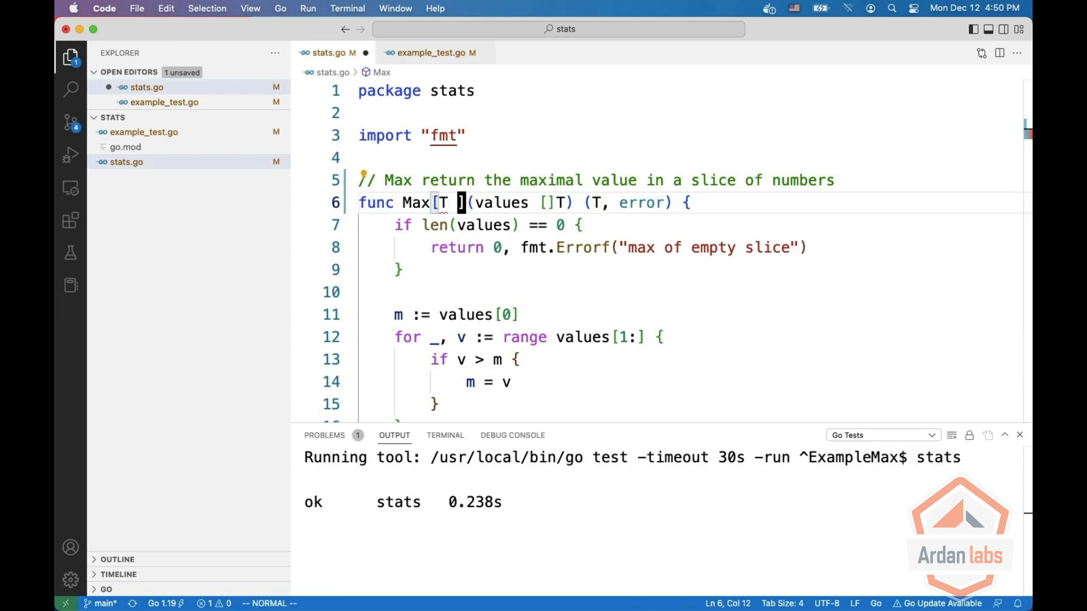
{"action": "type", "text": "type O"}
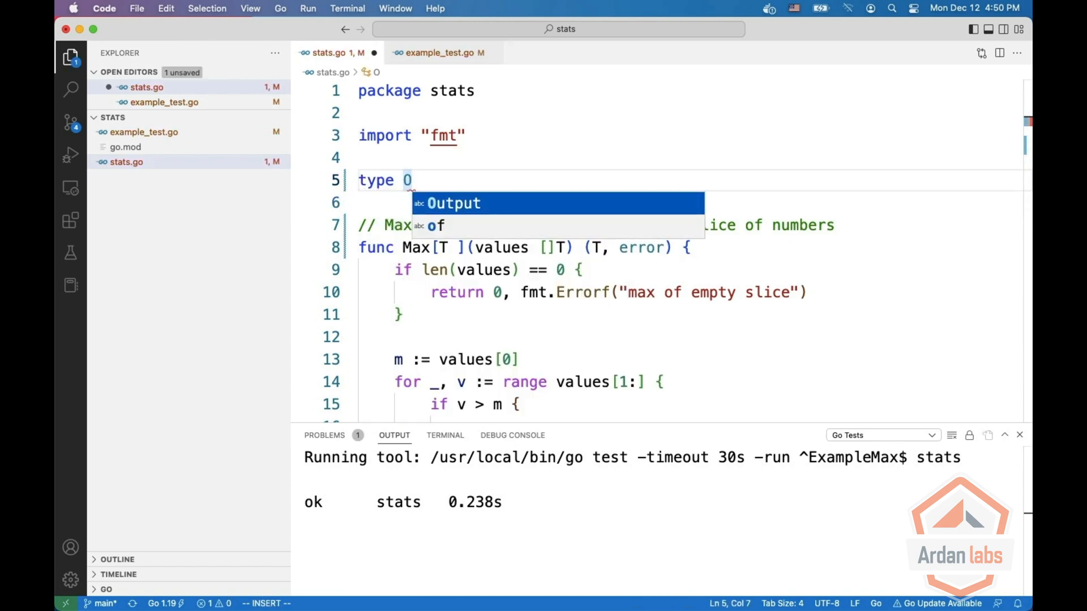
{"action": "type", "text": "rdered interface {"}
{"action": "left_click", "coordinate": [691, 202]}
{"action": "type", "text": "~int | ~float64"}
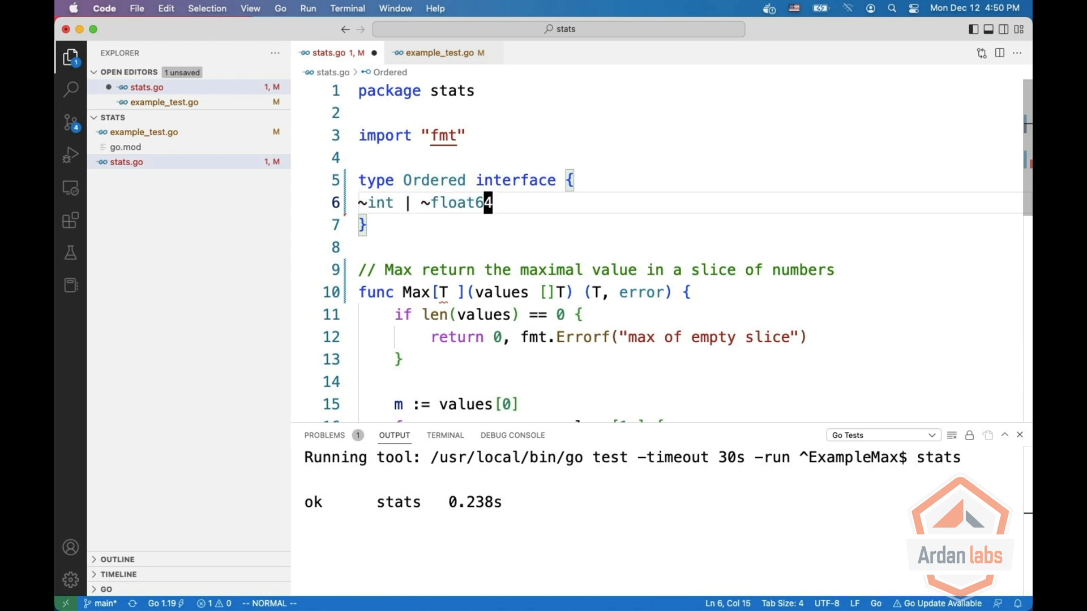
{"action": "key", "text": "cmd+s"}
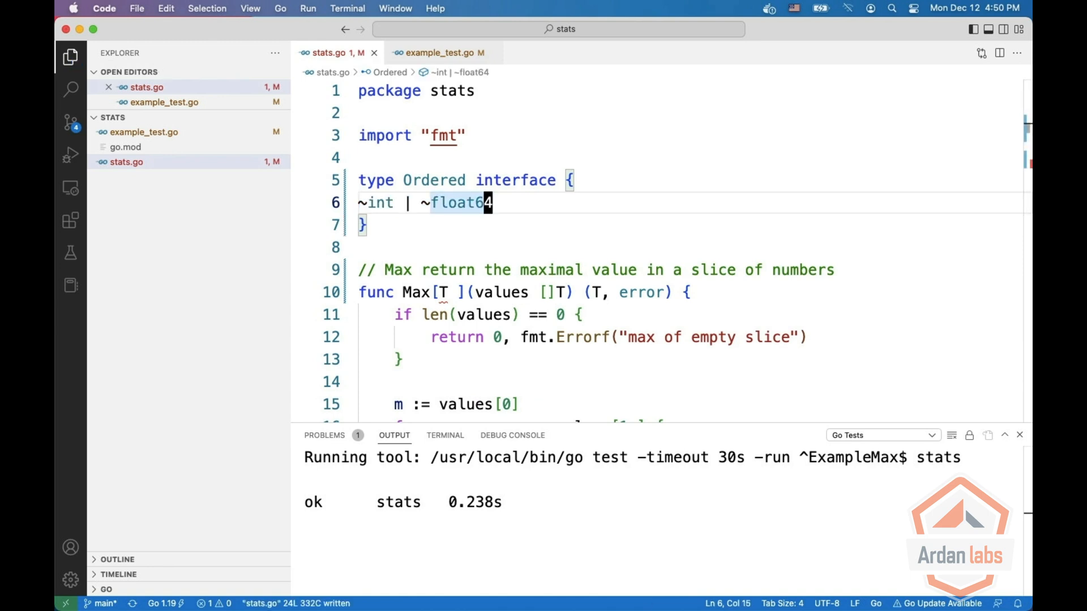
{"action": "type", "text": "Or"}
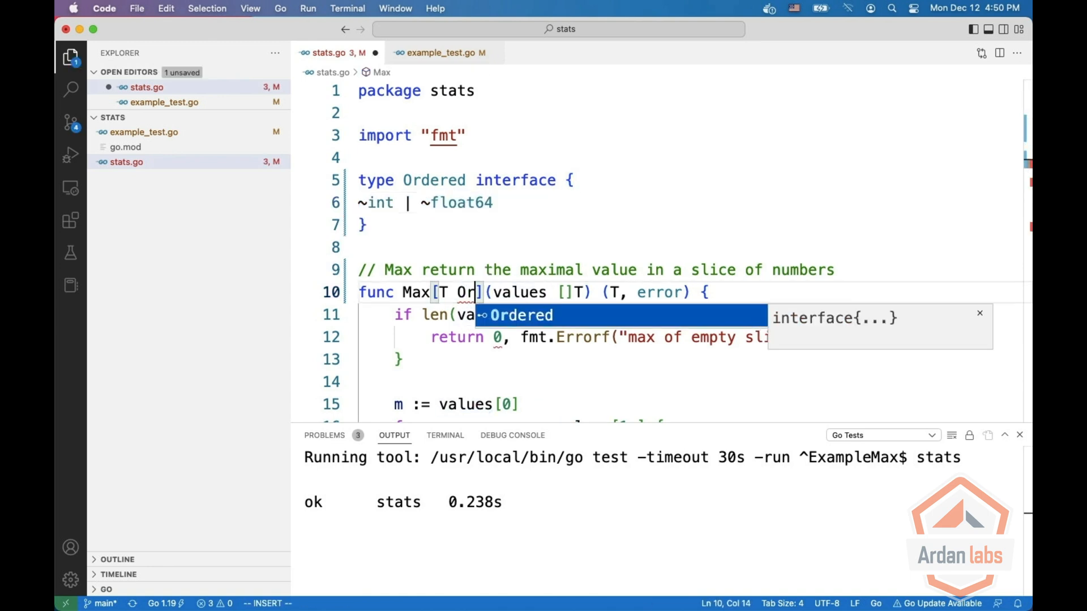
{"action": "key", "text": "cmd+s"}
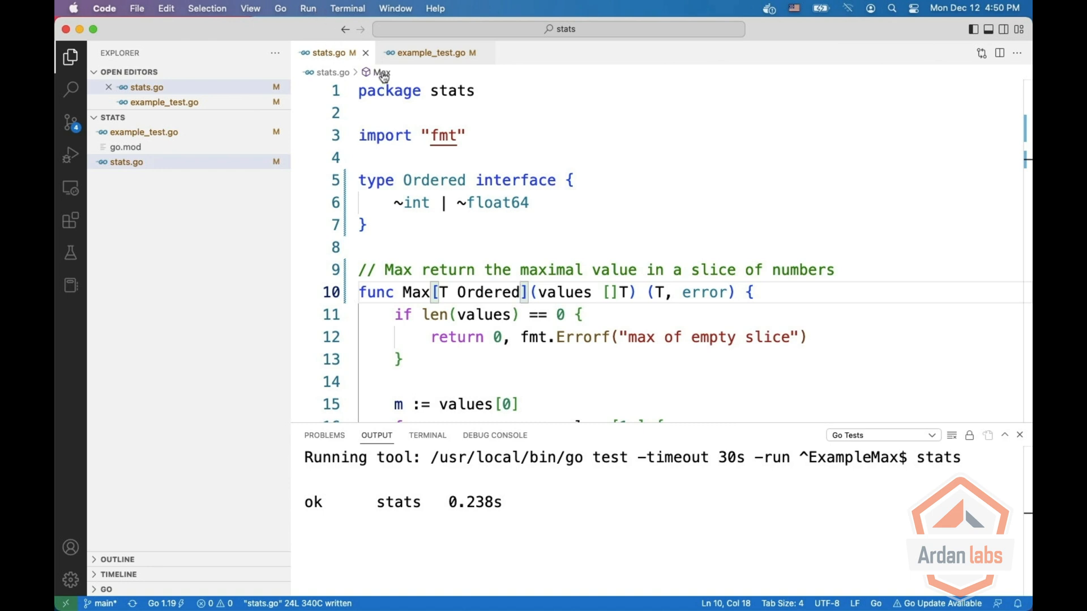
{"action": "mouse_move", "coordinate": [429, 53]}
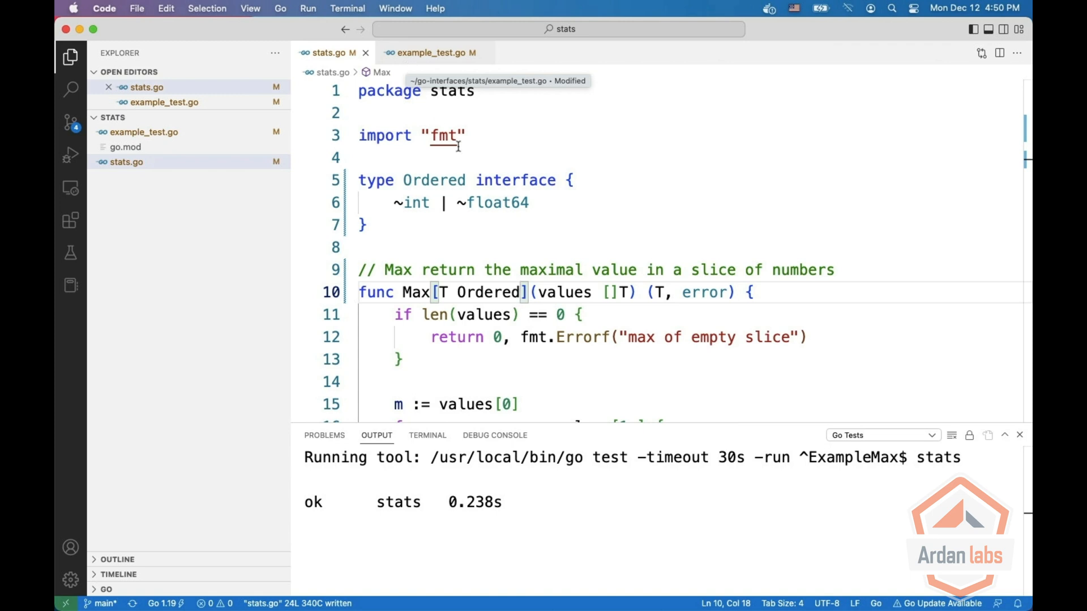
{"action": "mouse_move", "coordinate": [494, 203]}
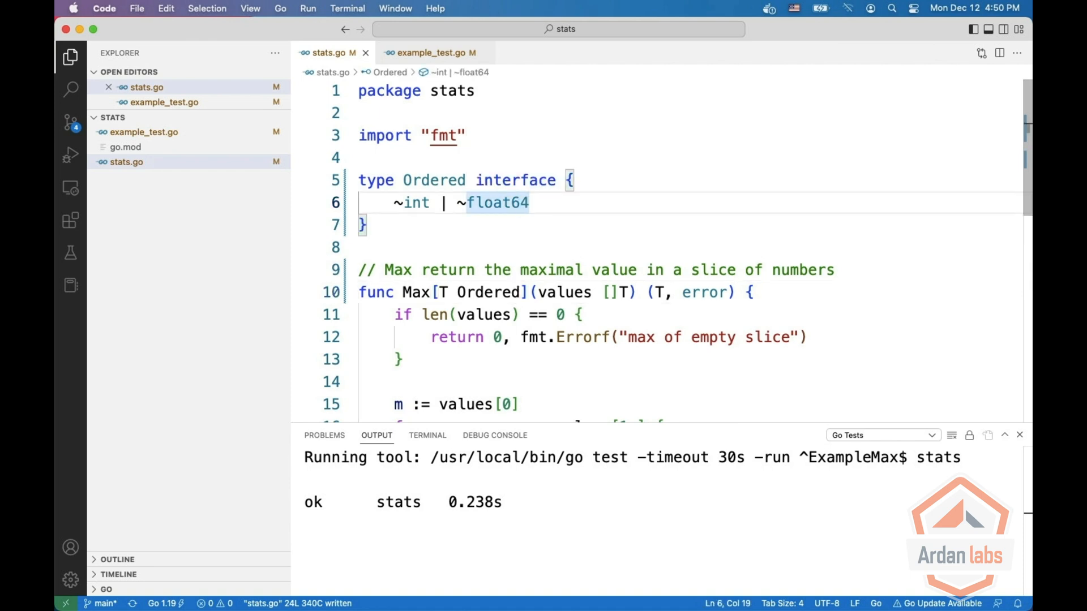
Step: Add | ~string to the Ordered interface and save, exposing the incompatible return 0 error
{"action": "type", "text": "| !"}
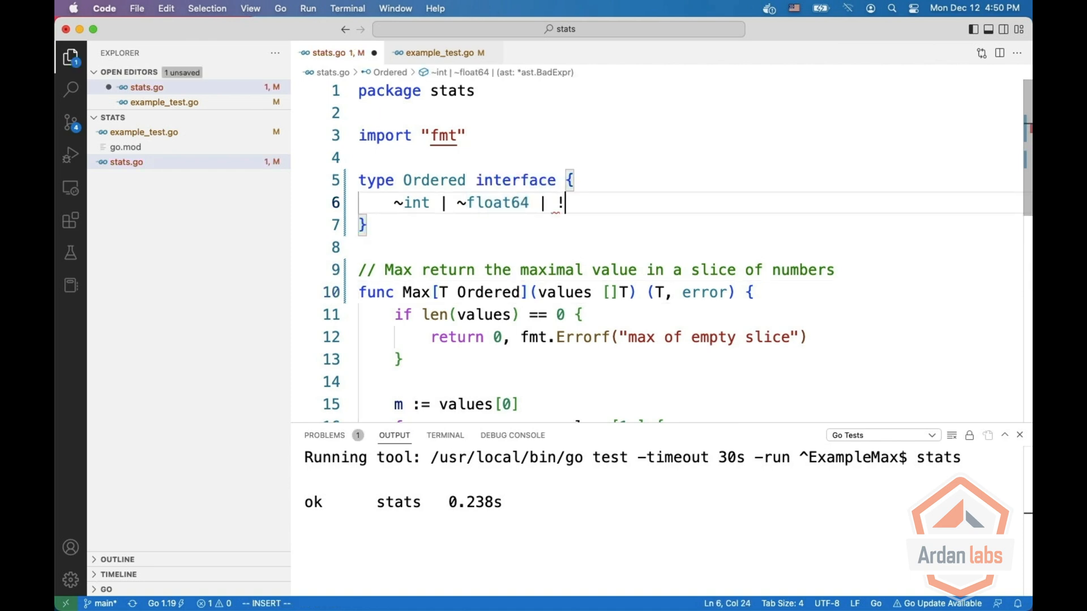
{"action": "type", "text": "str"}
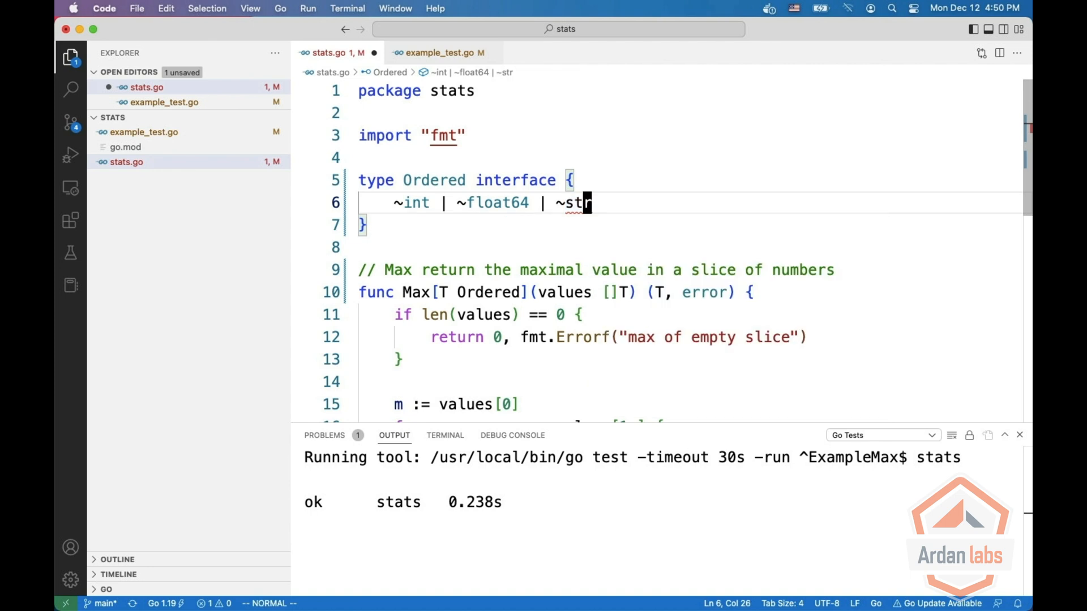
{"action": "key", "text": "cmd+s"}
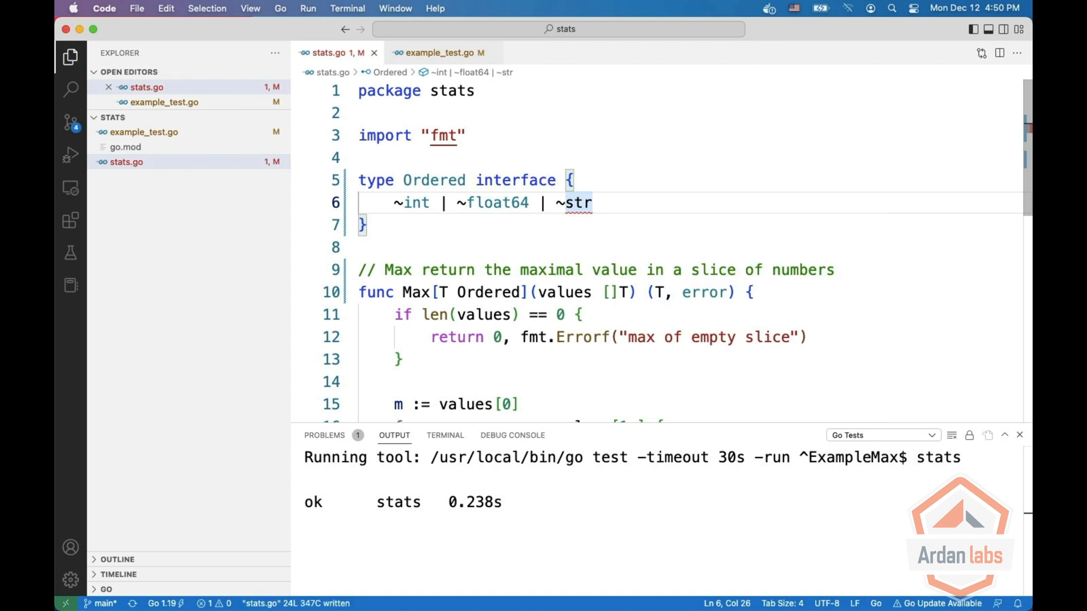
{"action": "type", "text": "ing"}
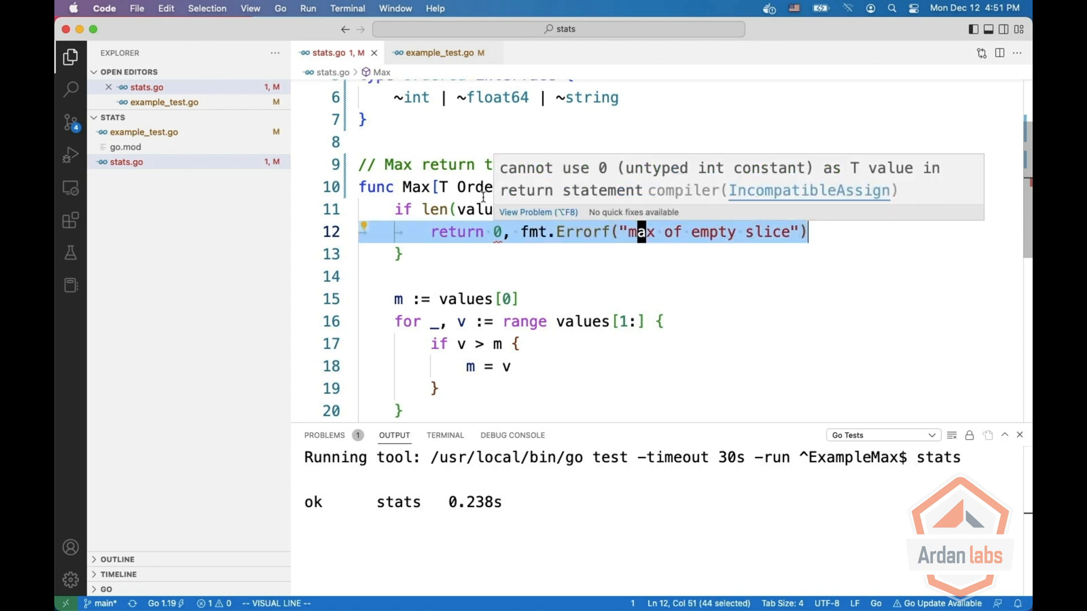
{"action": "mouse_move", "coordinate": [492, 232]}
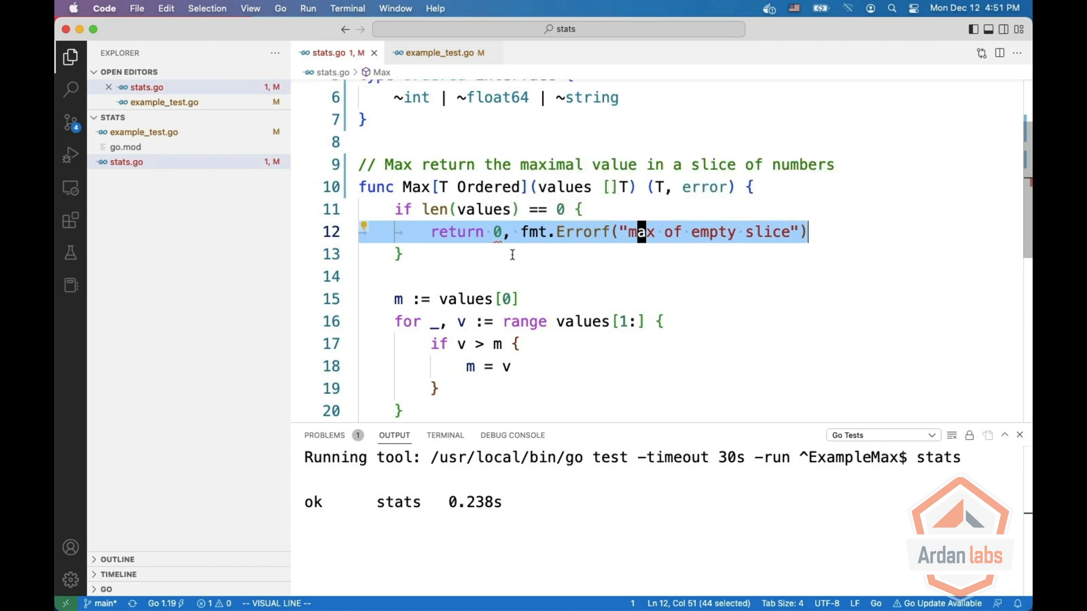
Step: Declare var zero T in Max's empty-slice branch, return zero instead of 0, and save
{"action": "key", "text": "Escape"}
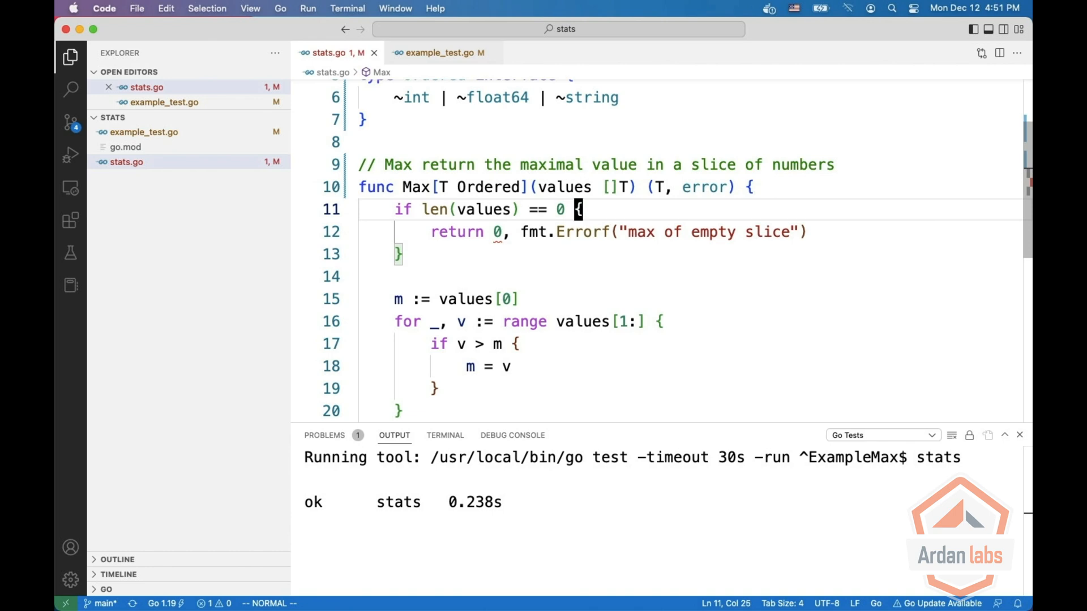
{"action": "type", "text": "v"}
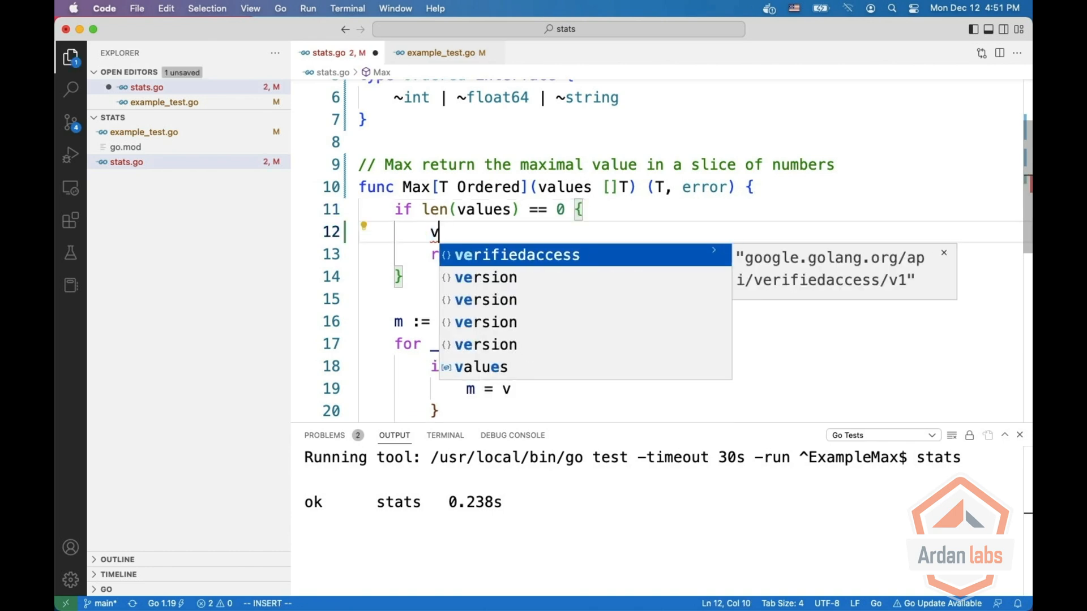
{"action": "type", "text": "ar zero T"}
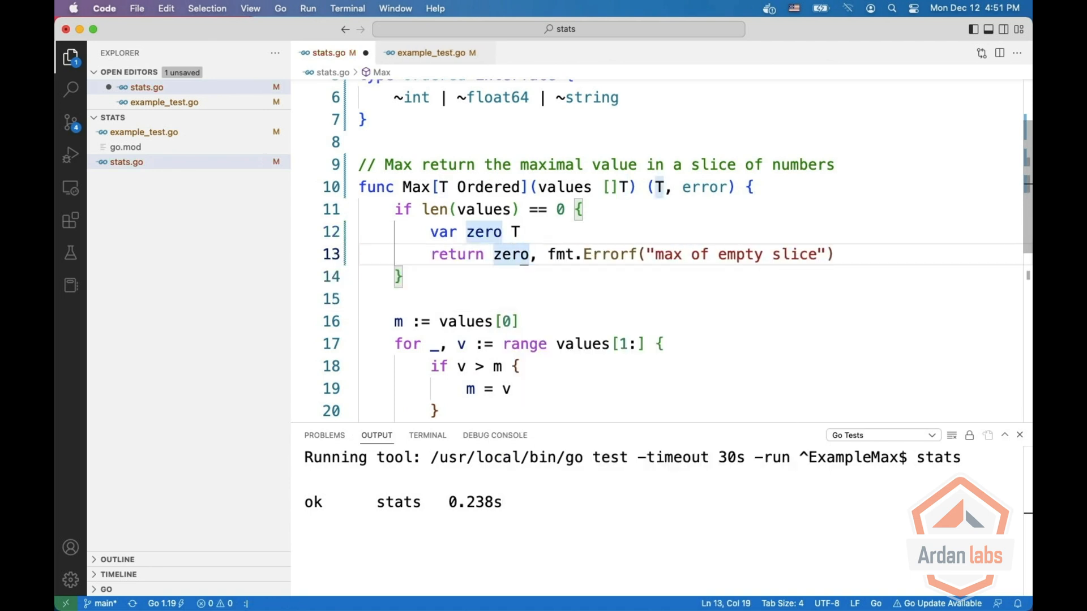
{"action": "key", "text": "cmd+s"}
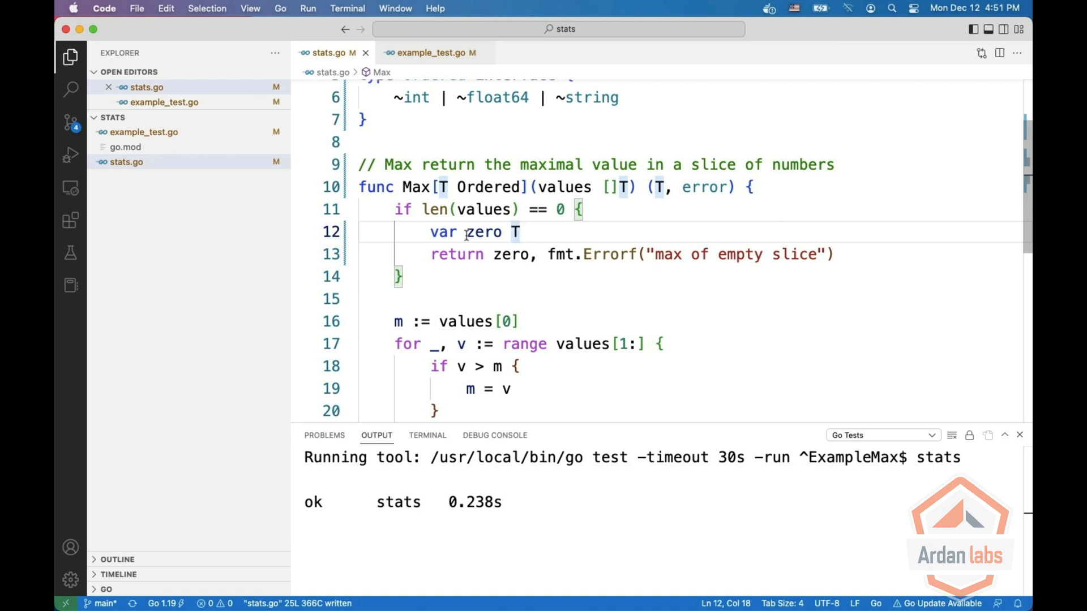
{"action": "mouse_move", "coordinate": [440, 102]}
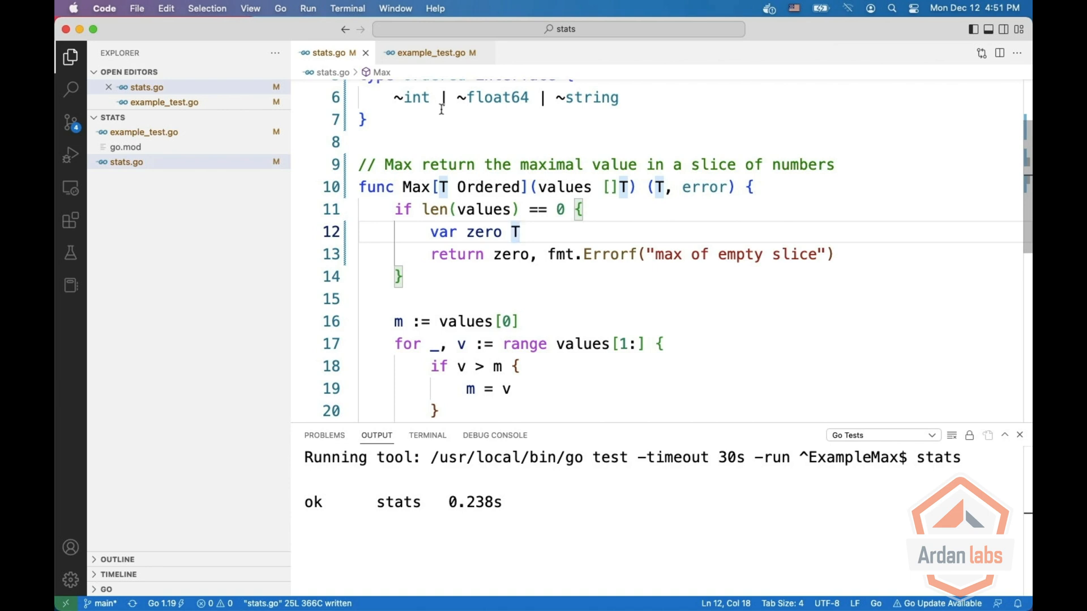
{"action": "mouse_move", "coordinate": [546, 136]}
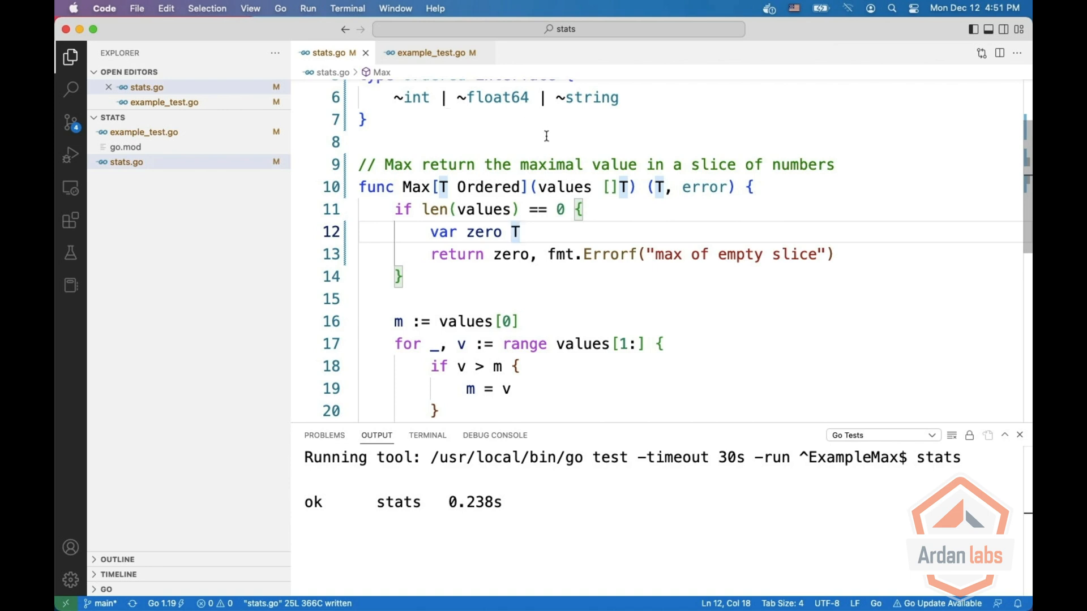